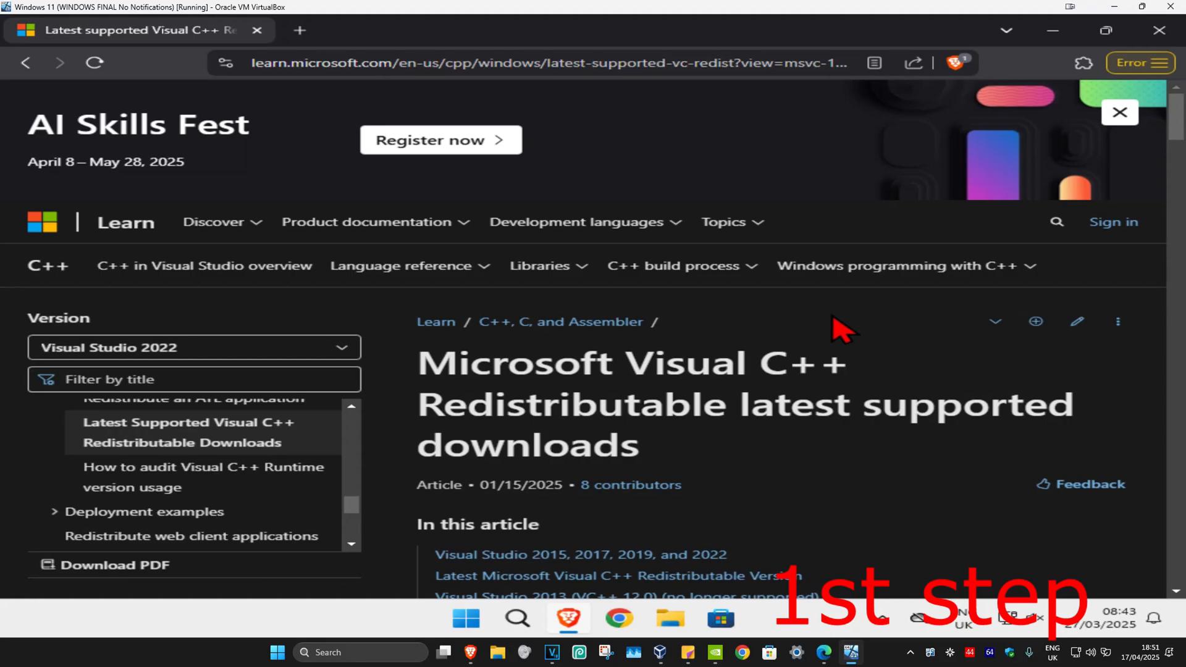
{"action": "mouse_move", "coordinate": [866, 345]}
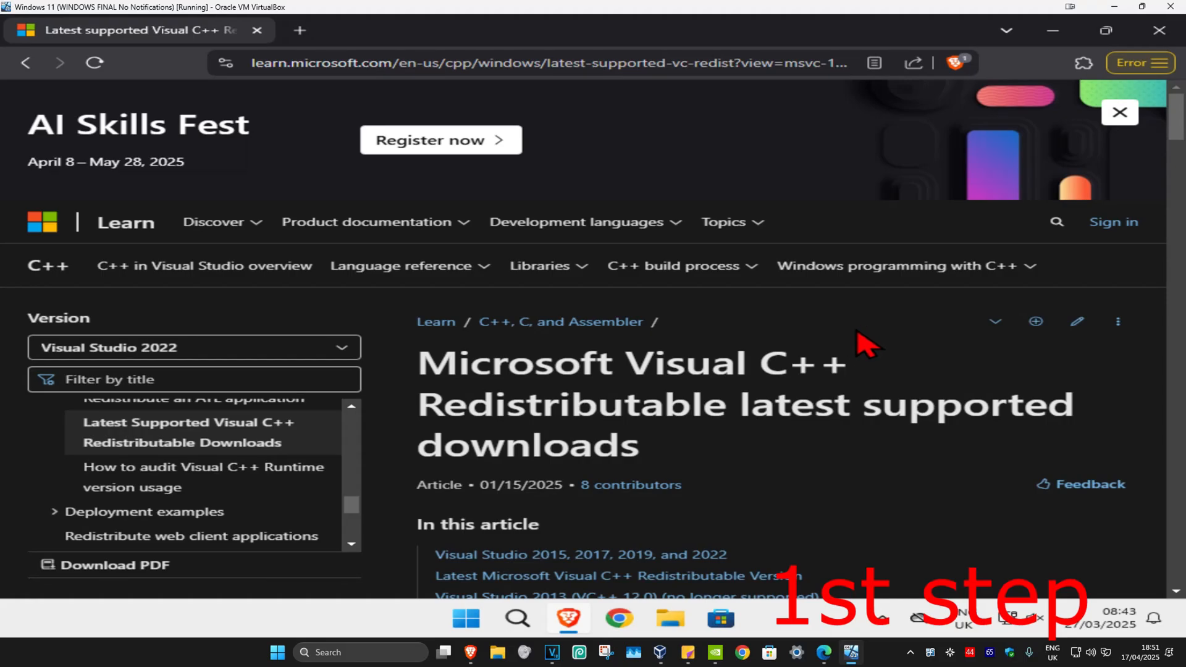
{"action": "mouse_move", "coordinate": [911, 345]}
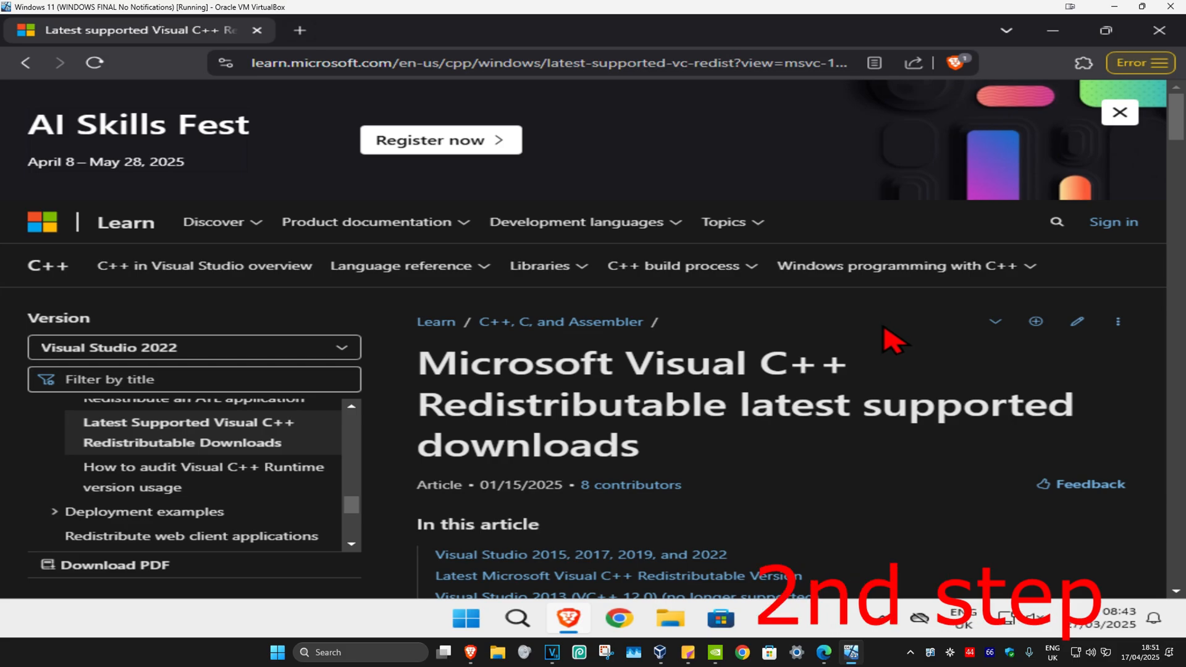
Step: Download the x86 Visual C++ 2015-2022 Redistributable from the Microsoft Learn table
{"action": "scroll", "scroll_direction": "down", "scroll_amount": 3}
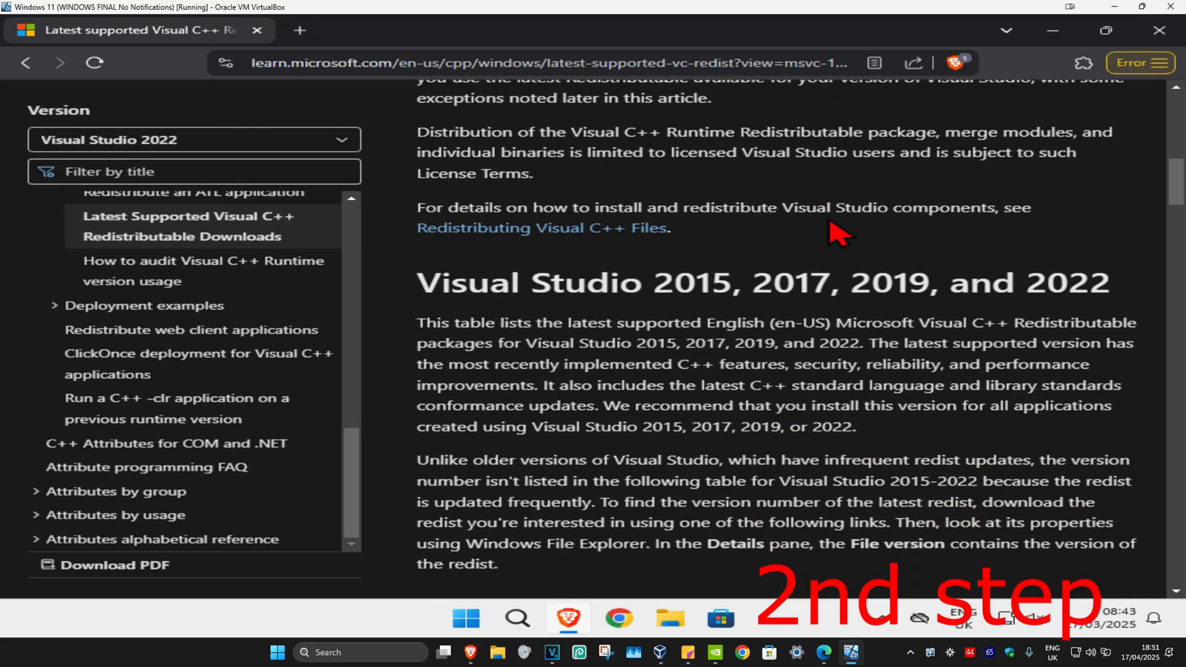
{"action": "scroll", "scroll_direction": "down", "scroll_amount": 3}
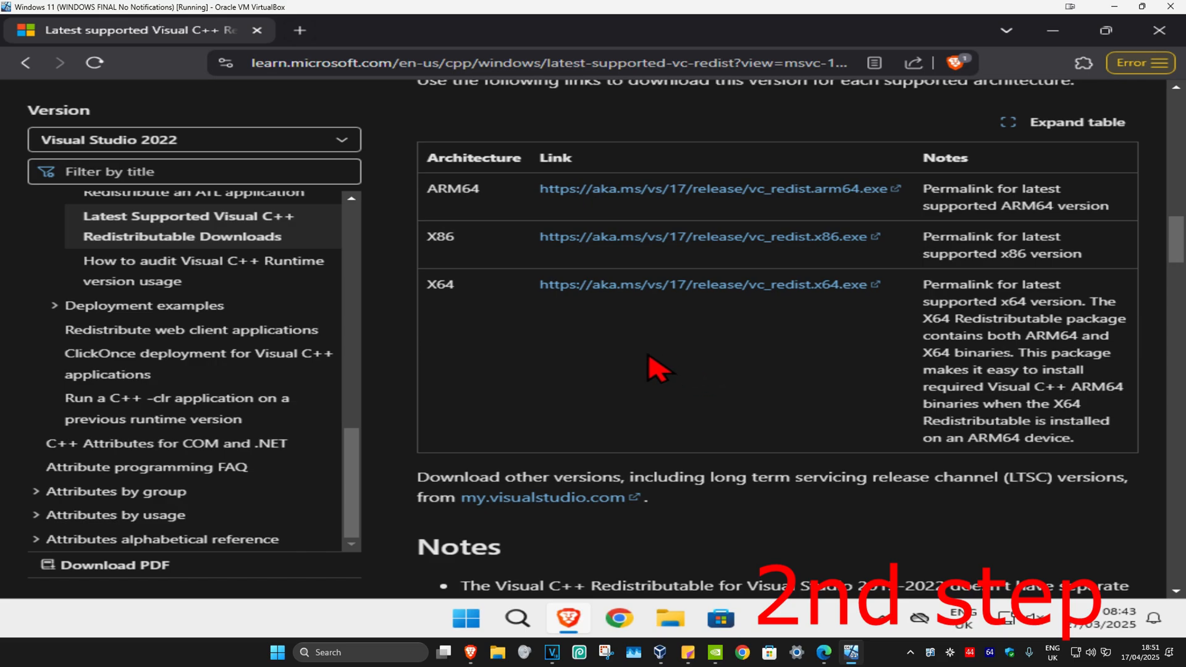
{"action": "mouse_move", "coordinate": [494, 310]}
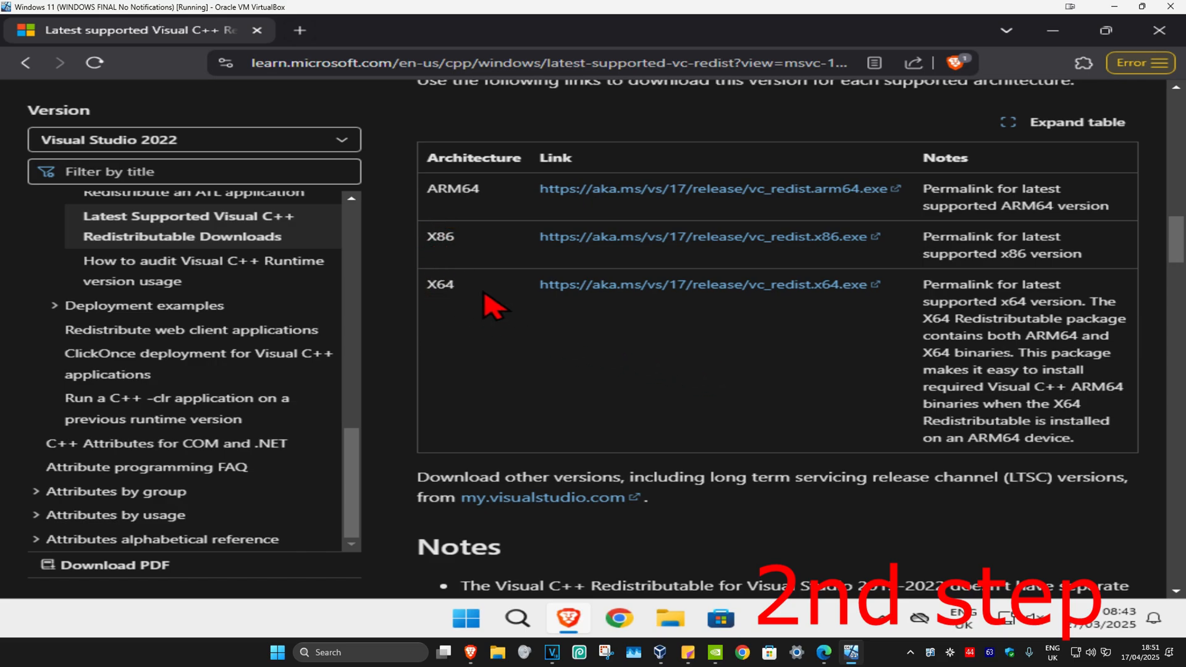
{"action": "mouse_move", "coordinate": [601, 249]}
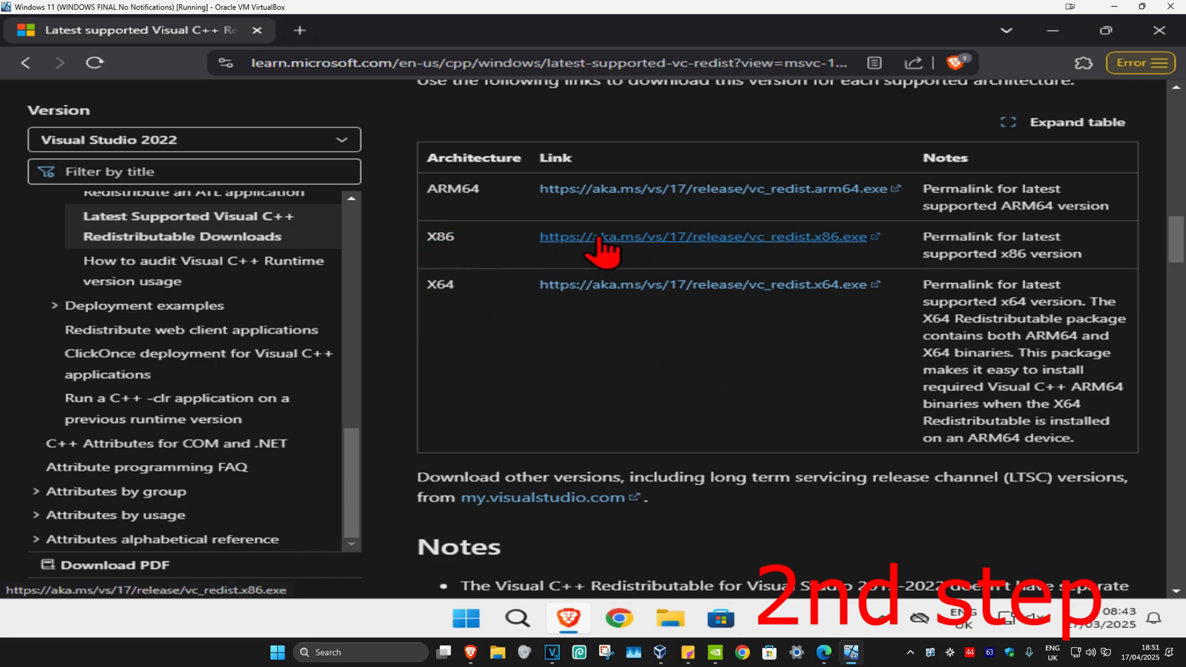
{"action": "left_click", "coordinate": [1084, 63]}
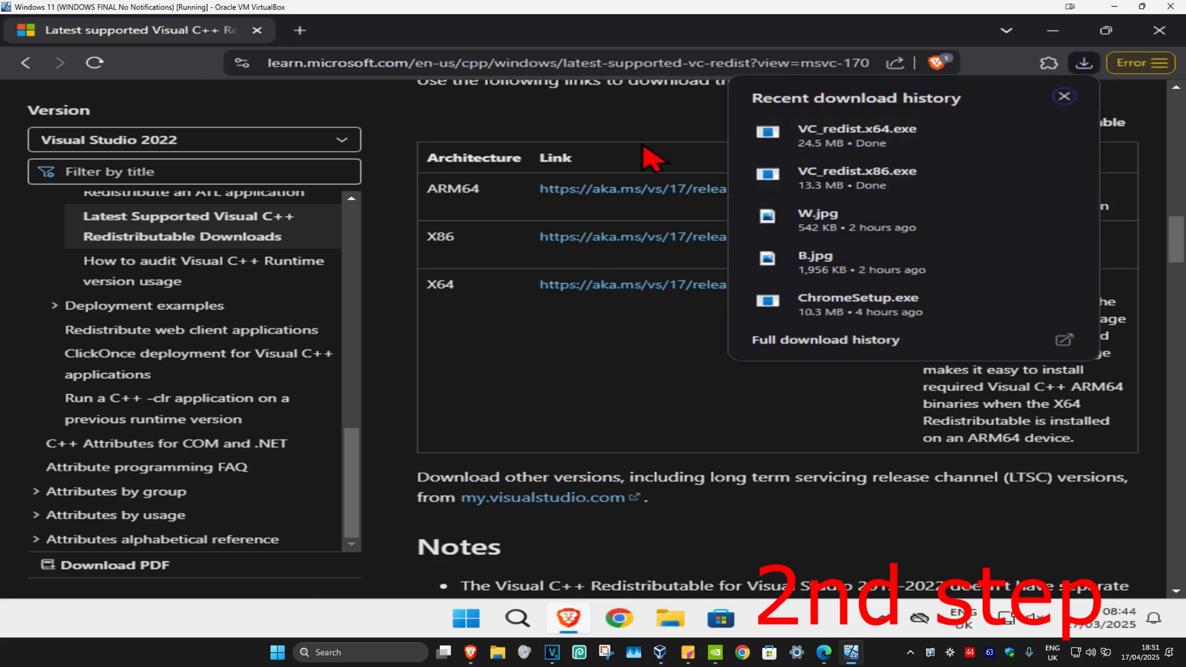
{"action": "mouse_move", "coordinate": [873, 186]}
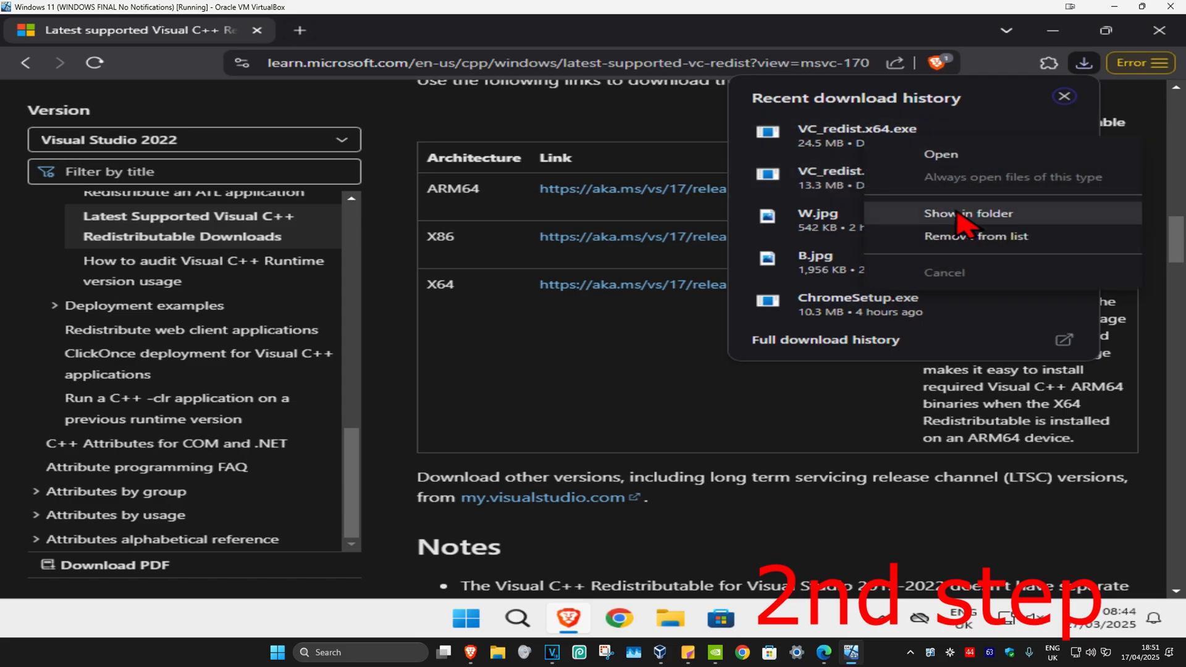
Step: Show the installers in the Downloads folder and launch VC_redist.x64
{"action": "left_click", "coordinate": [967, 212]}
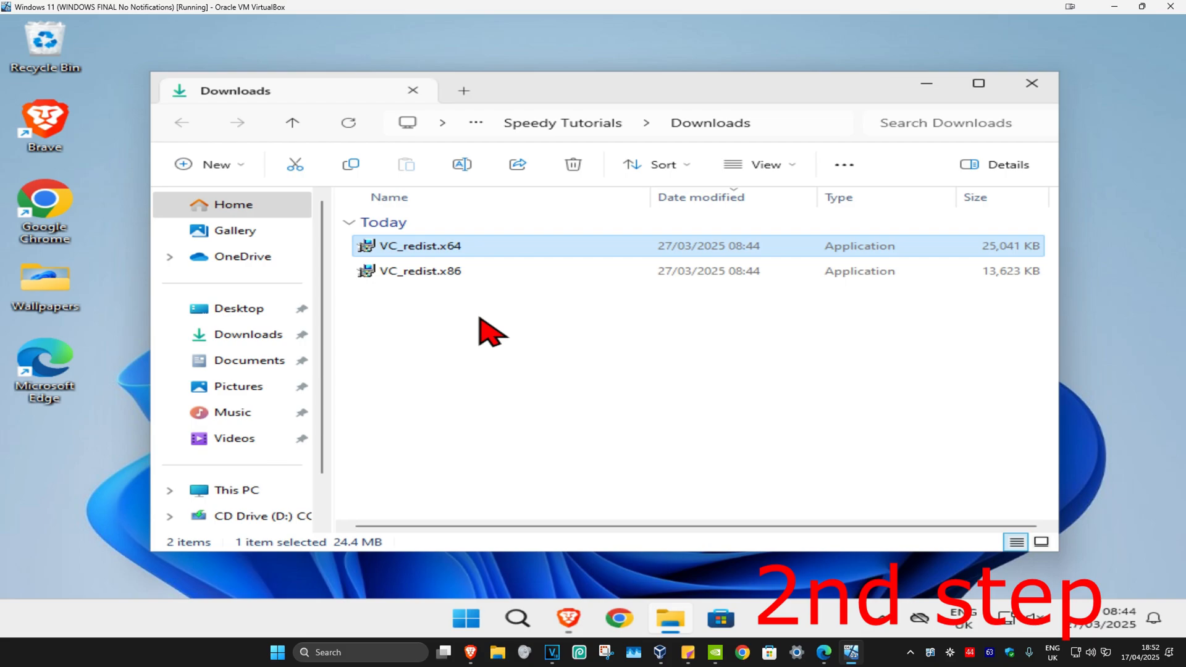
{"action": "left_click", "coordinate": [480, 321]}
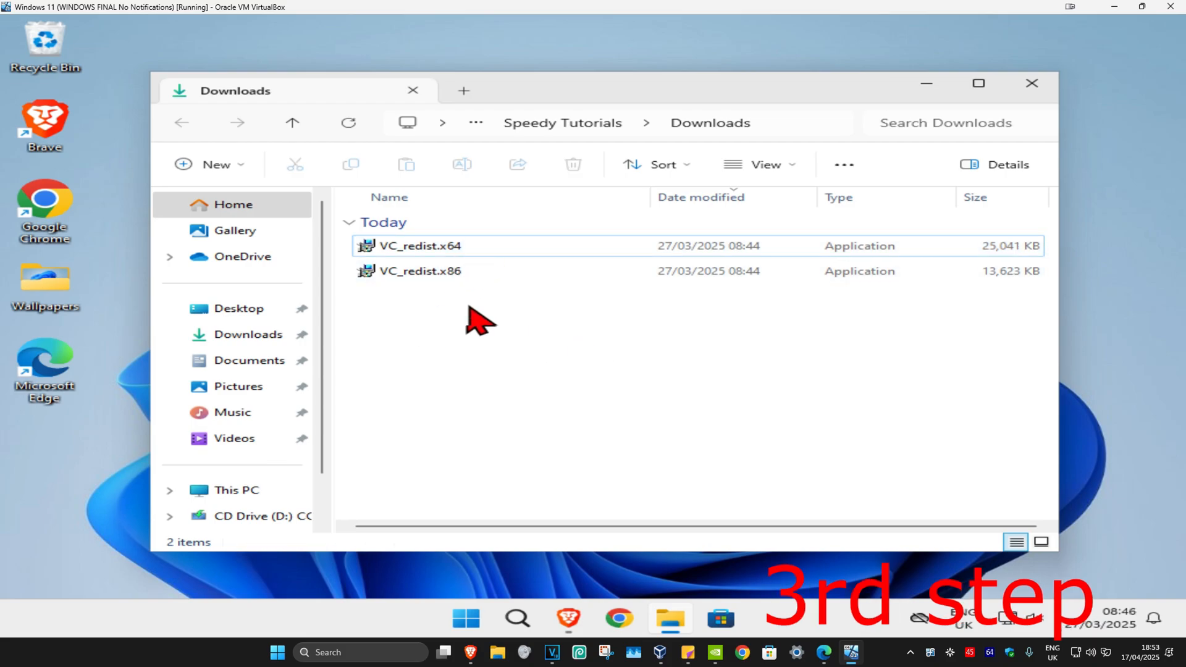
{"action": "left_click", "coordinate": [418, 246]}
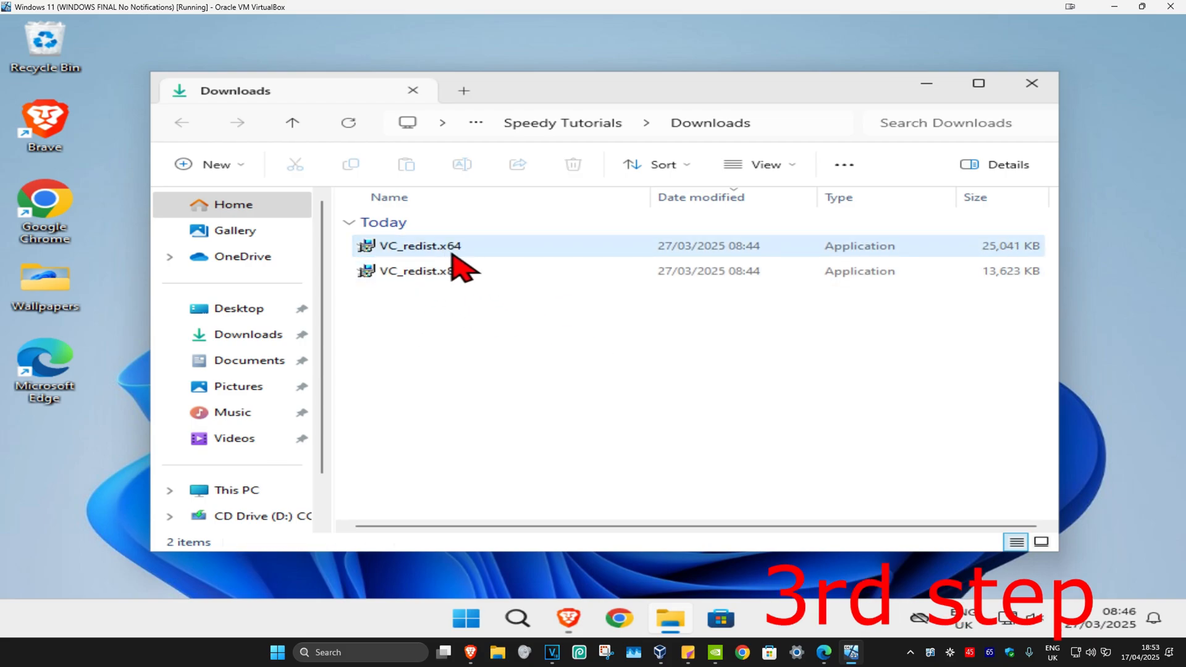
{"action": "left_click", "coordinate": [419, 244]}
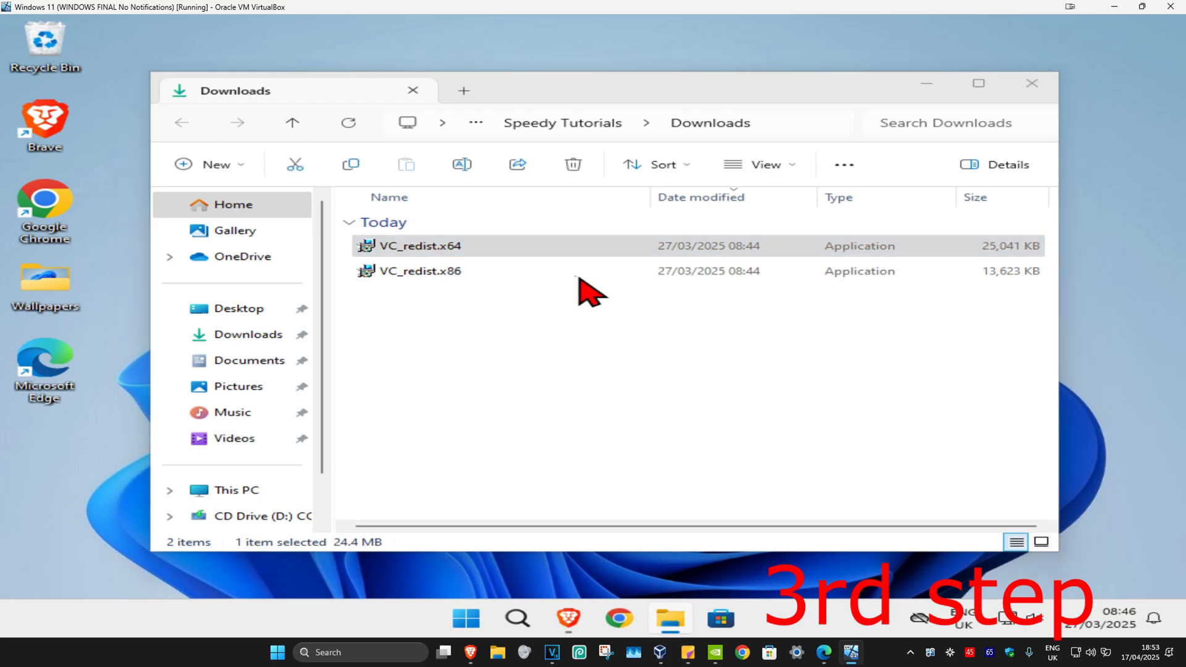
{"action": "double_click", "coordinate": [418, 244]}
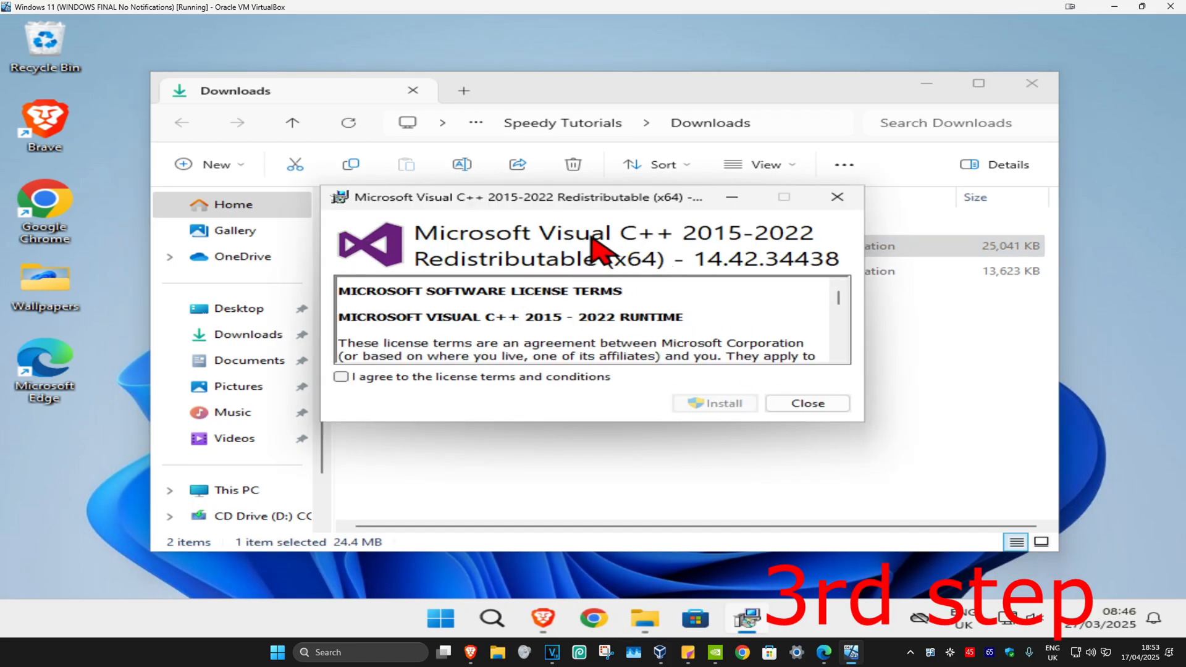
Step: Accept the license, install the x64 redistributable through UAC to Setup Successful, and close it
{"action": "left_click", "coordinate": [340, 377]}
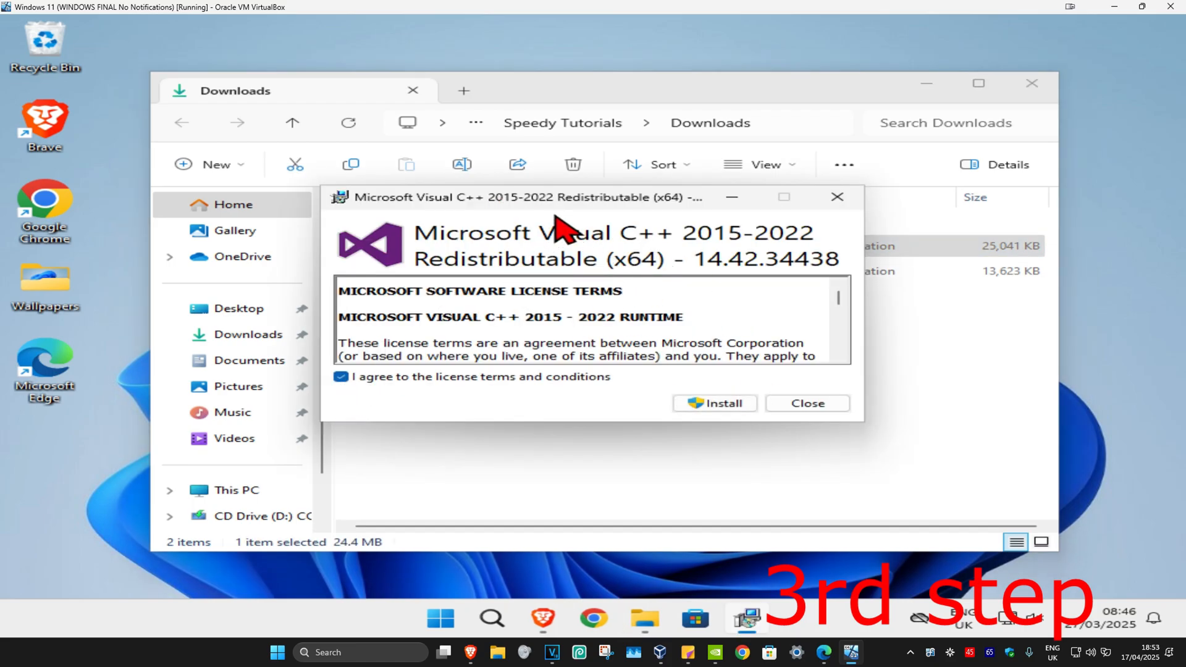
{"action": "left_click", "coordinate": [713, 403]}
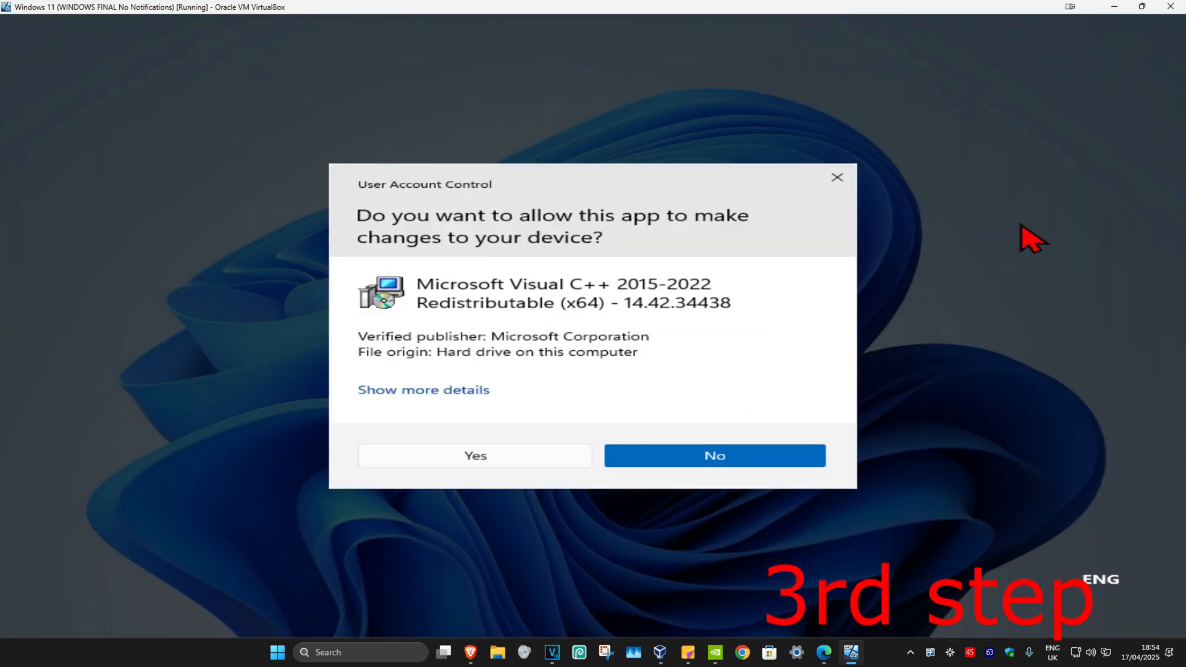
{"action": "left_click", "coordinate": [474, 456]}
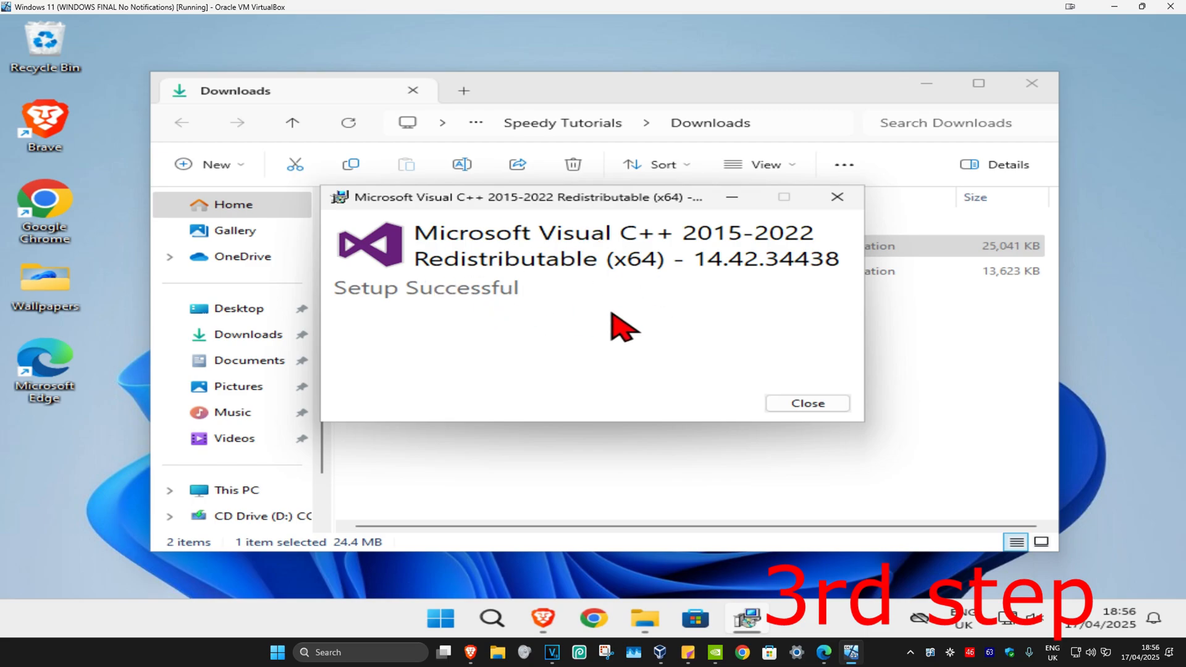
{"action": "left_click", "coordinate": [806, 403]}
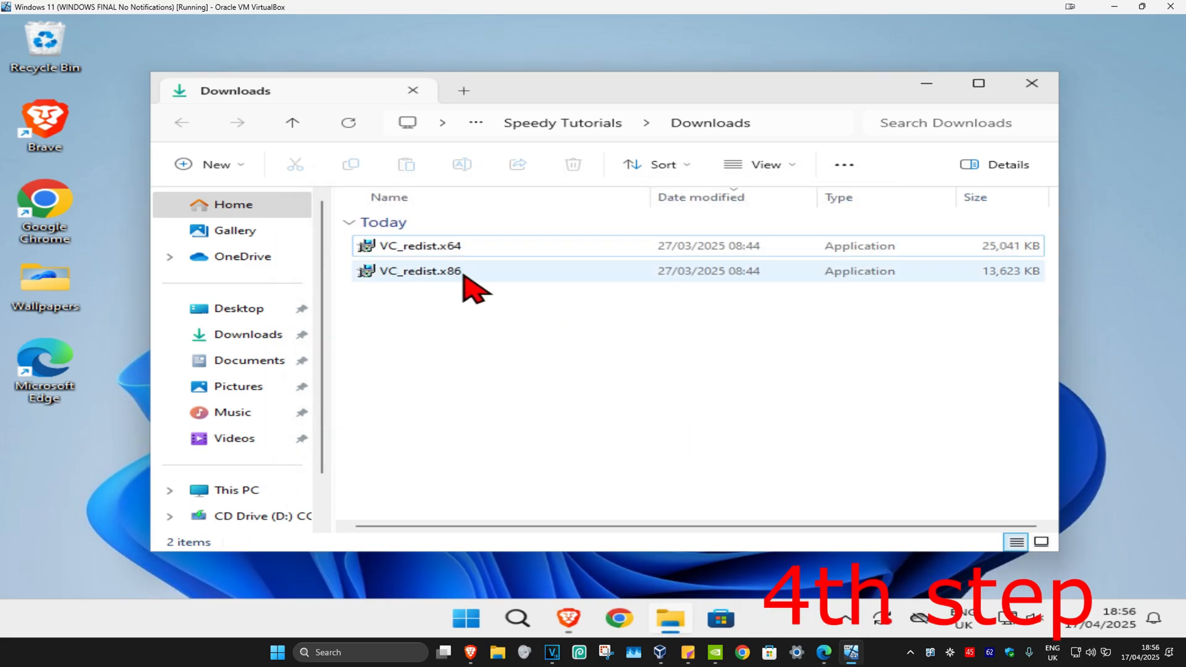
Step: Launch VC_redist.x86, accept the license, install through UAC to Setup Successful, and close it
{"action": "double_click", "coordinate": [419, 271]}
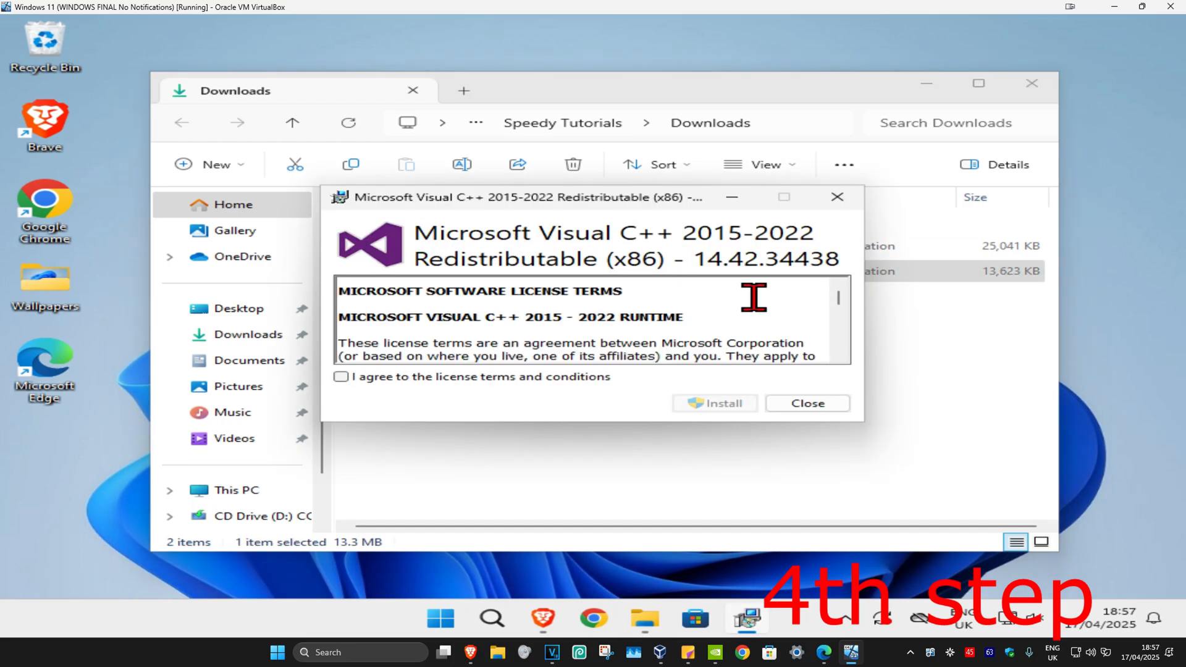
{"action": "mouse_move", "coordinate": [294, 352]}
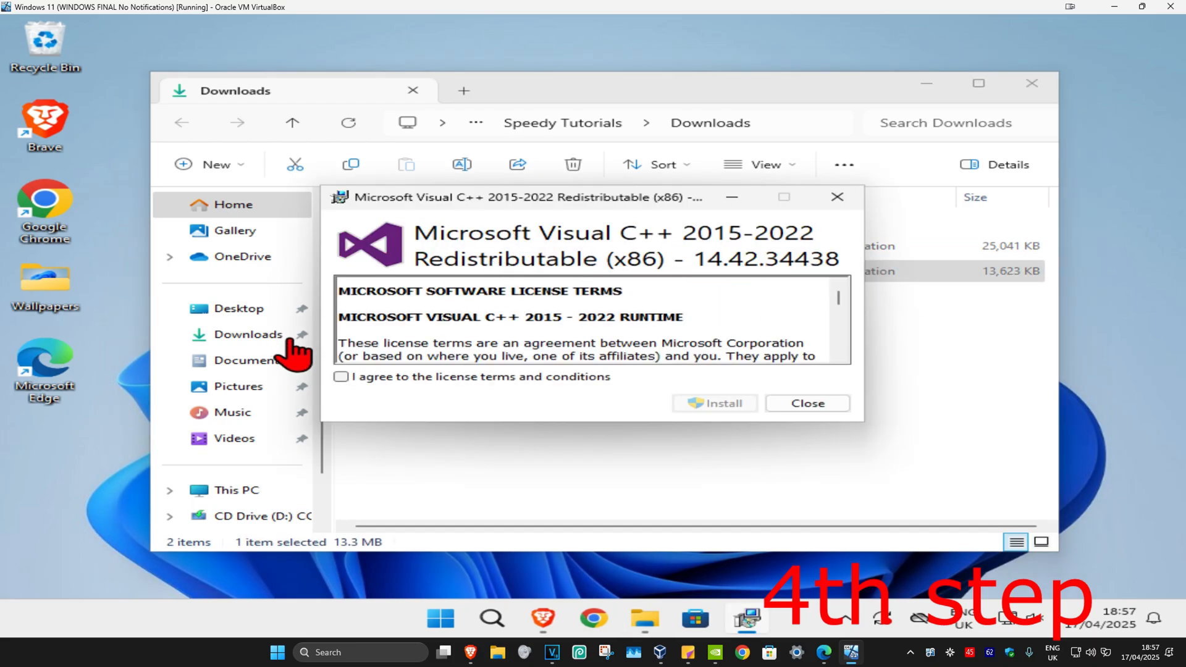
{"action": "left_click", "coordinate": [341, 376]}
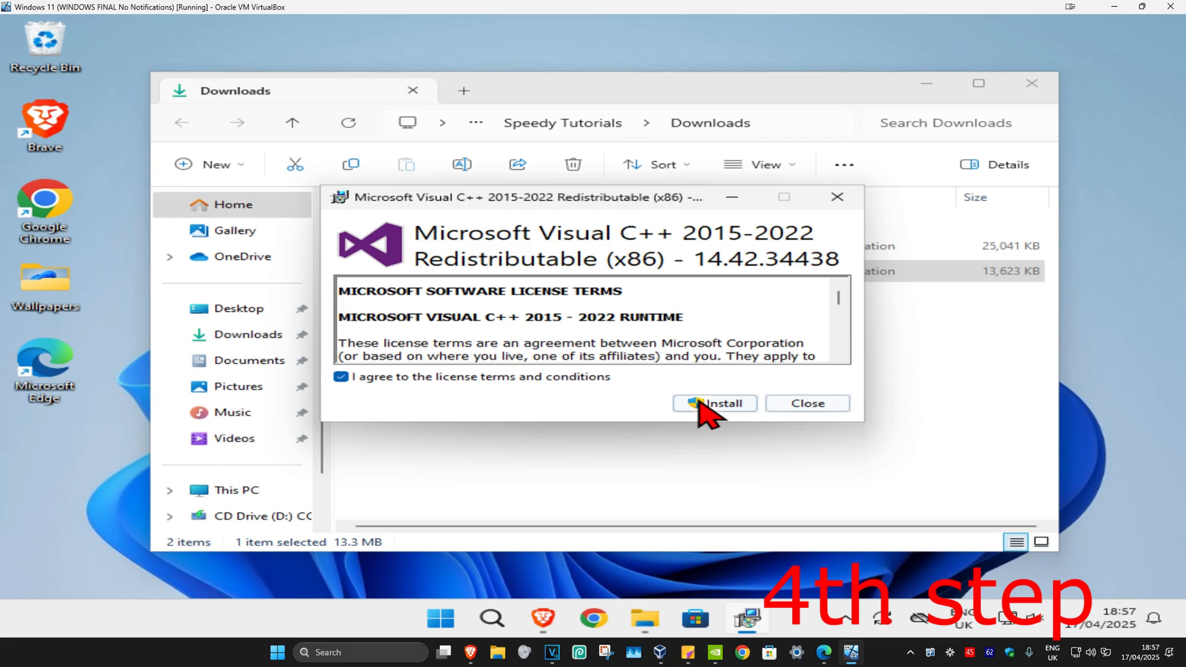
{"action": "left_click", "coordinate": [713, 402]}
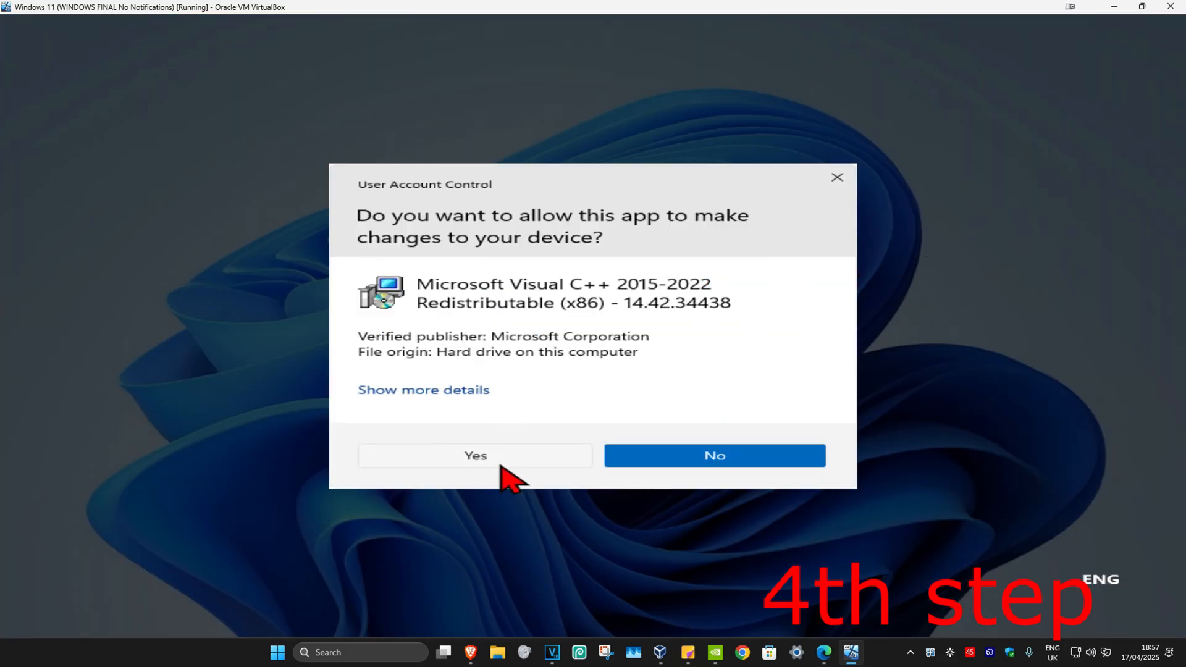
{"action": "left_click", "coordinate": [475, 455]}
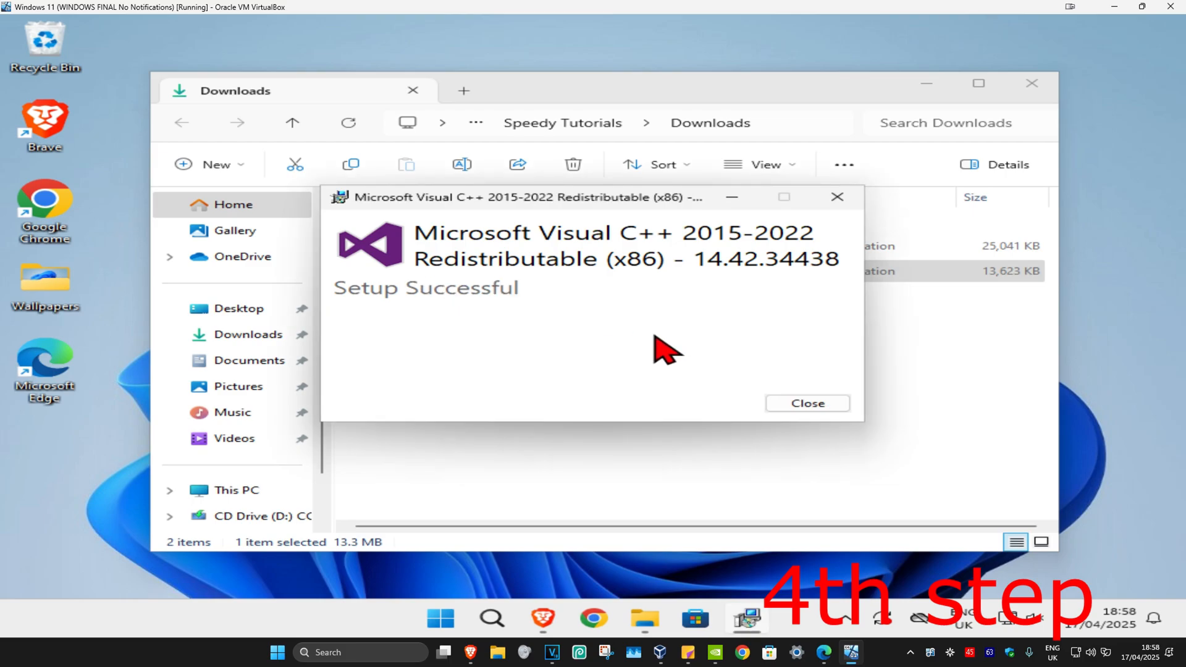
{"action": "mouse_move", "coordinate": [491, 314]}
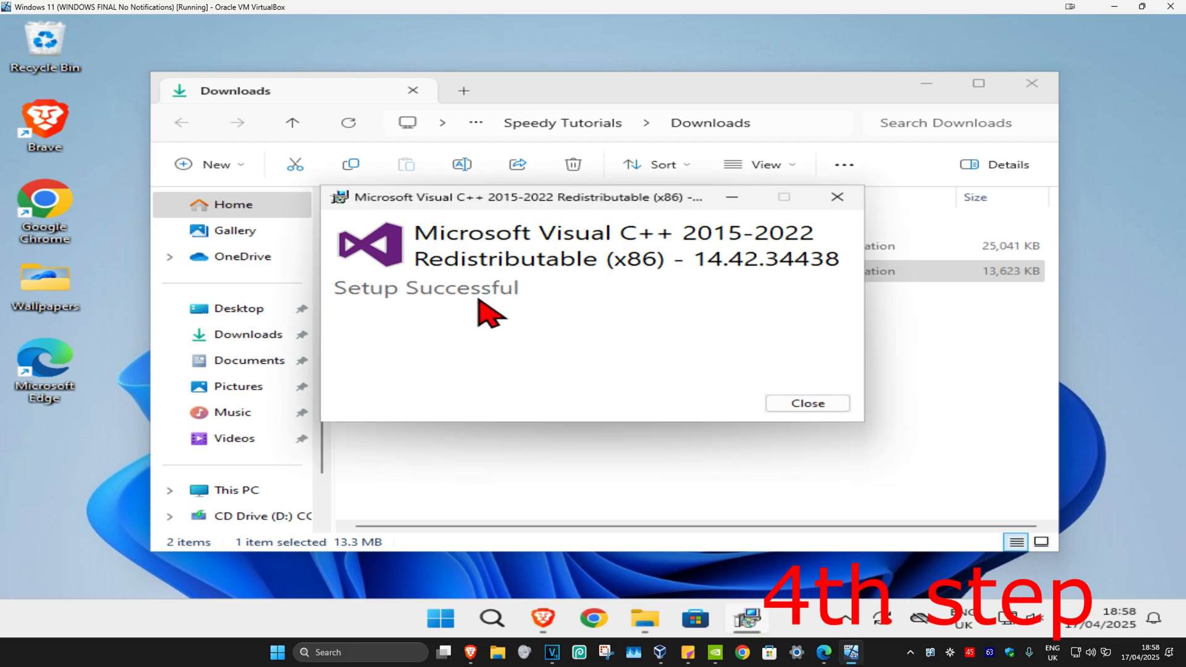
{"action": "mouse_move", "coordinate": [709, 419]}
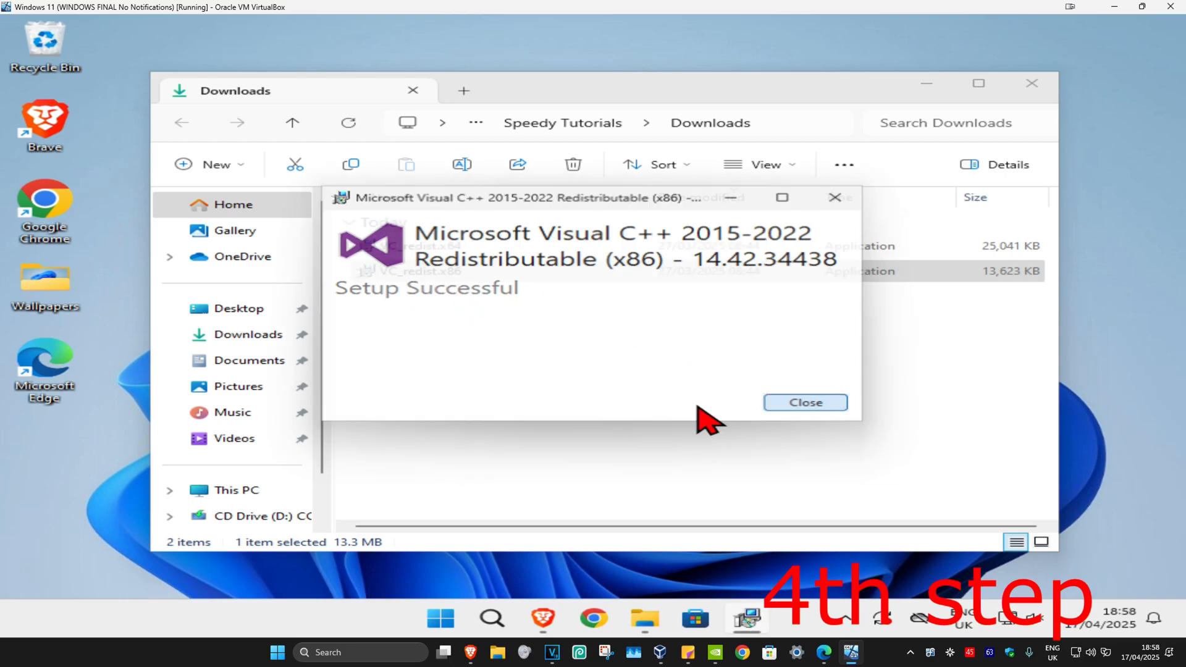
{"action": "left_click", "coordinate": [804, 401]}
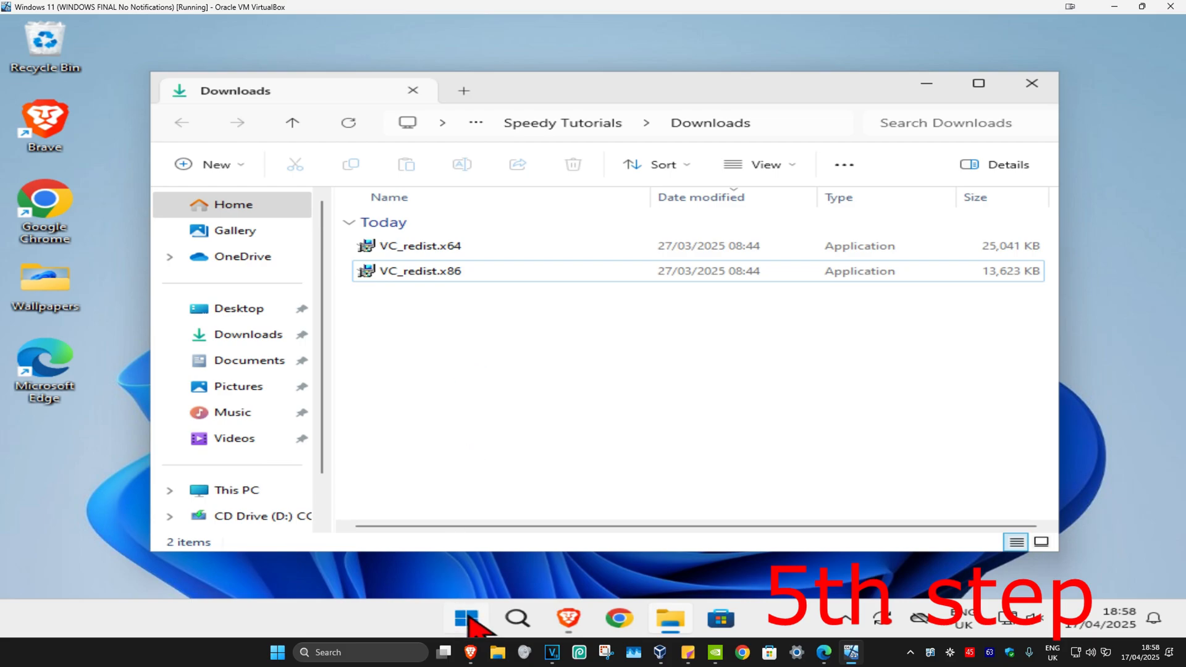
Step: Bring up the Windows Start menu
{"action": "left_click", "coordinate": [465, 617]}
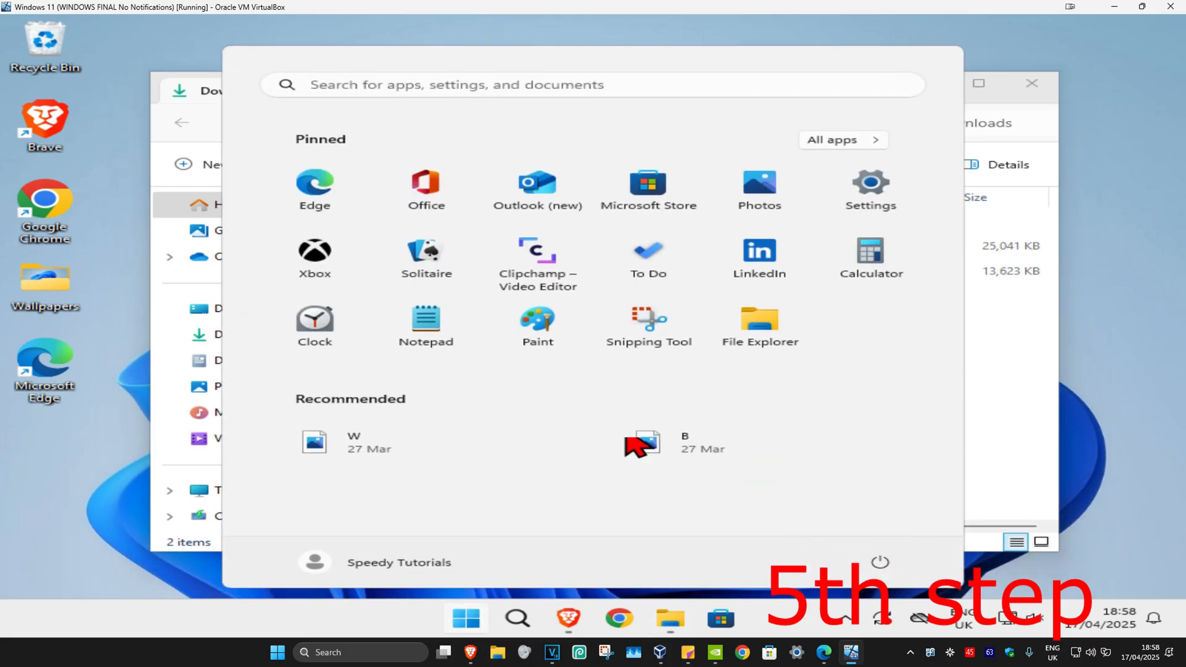